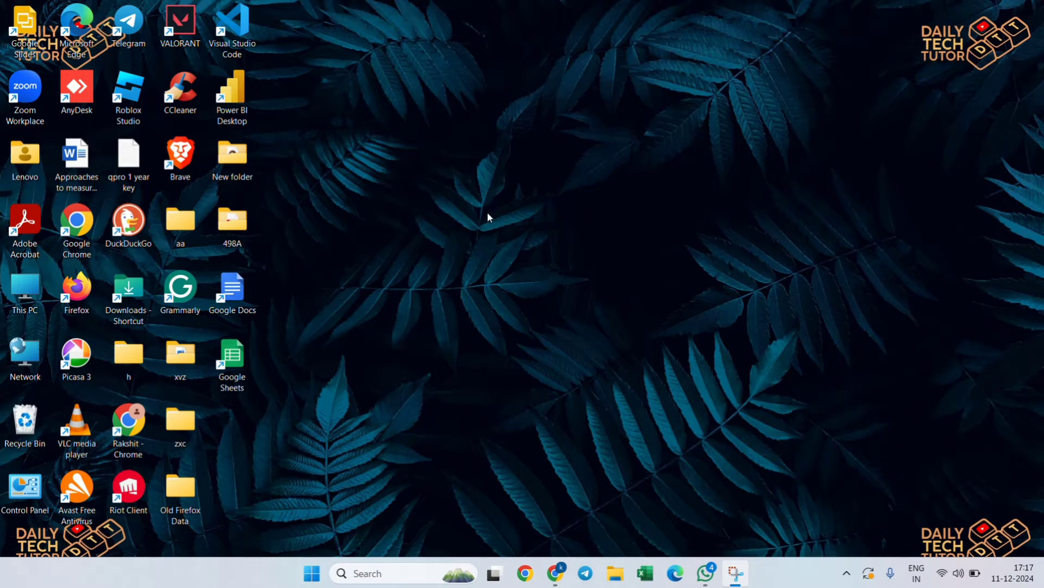
pyautogui.moveTo(458, 259)
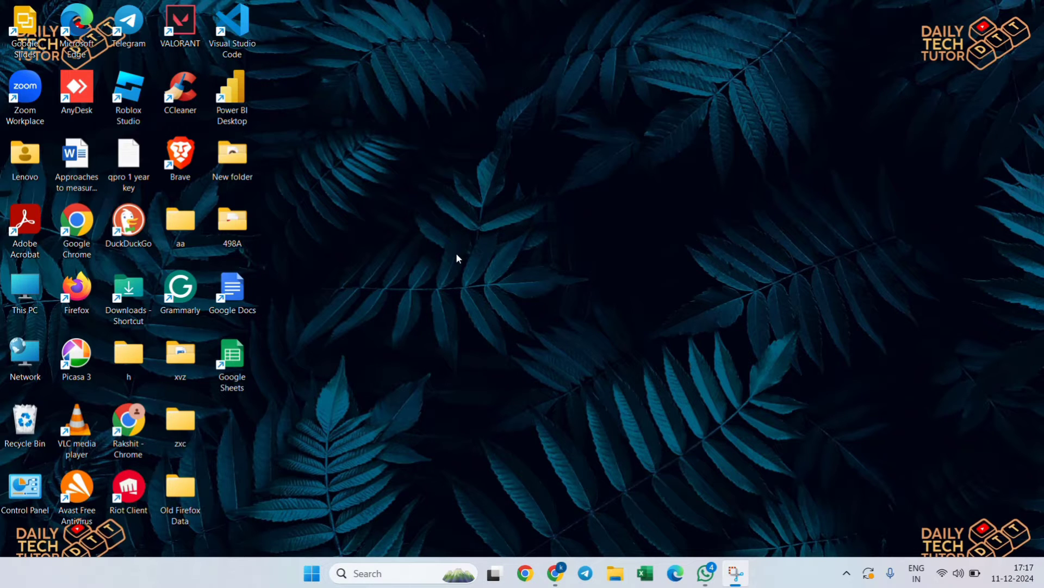
# Launch Task Manager by searching 'task Manager' from the taskbar search box.
pyautogui.click(400, 574)
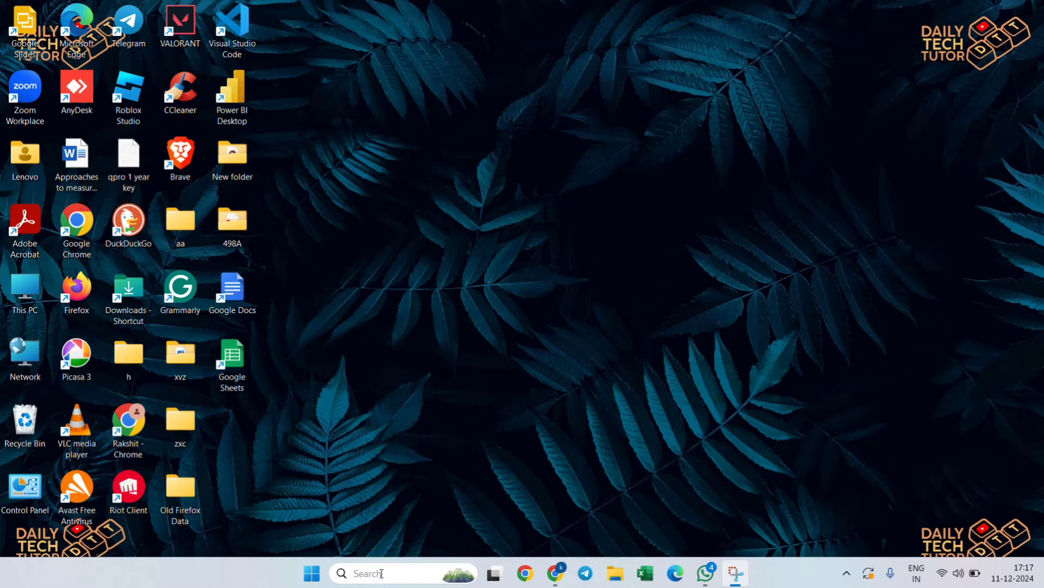
pyautogui.click(399, 574)
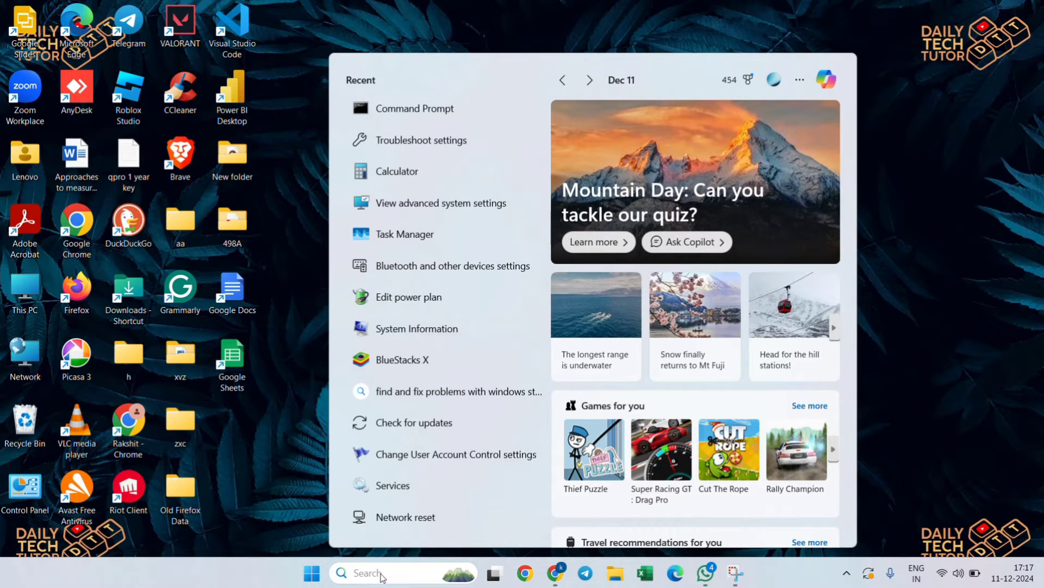
pyautogui.write('task Manager')
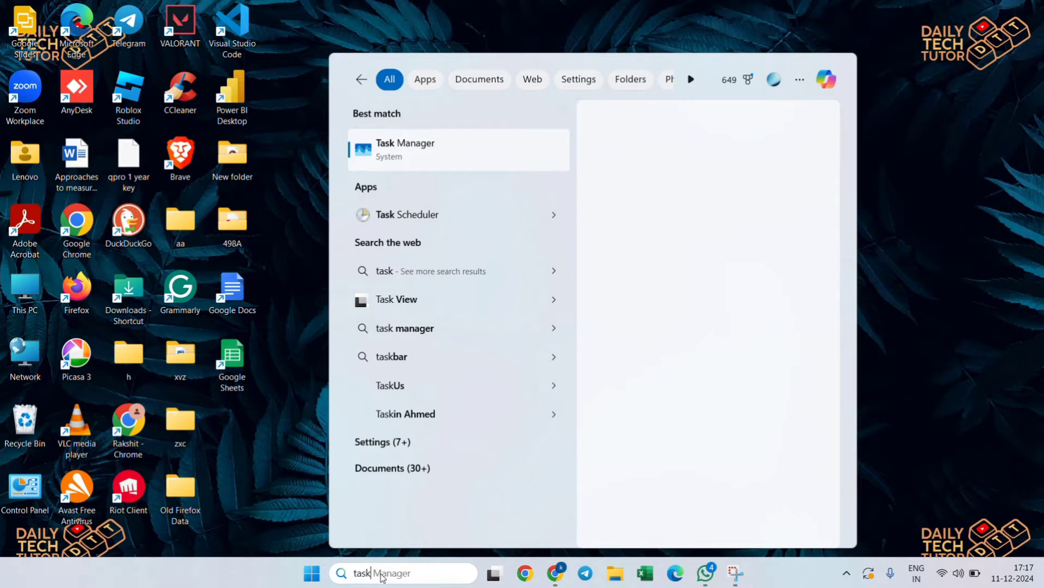
pyautogui.click(405, 143)
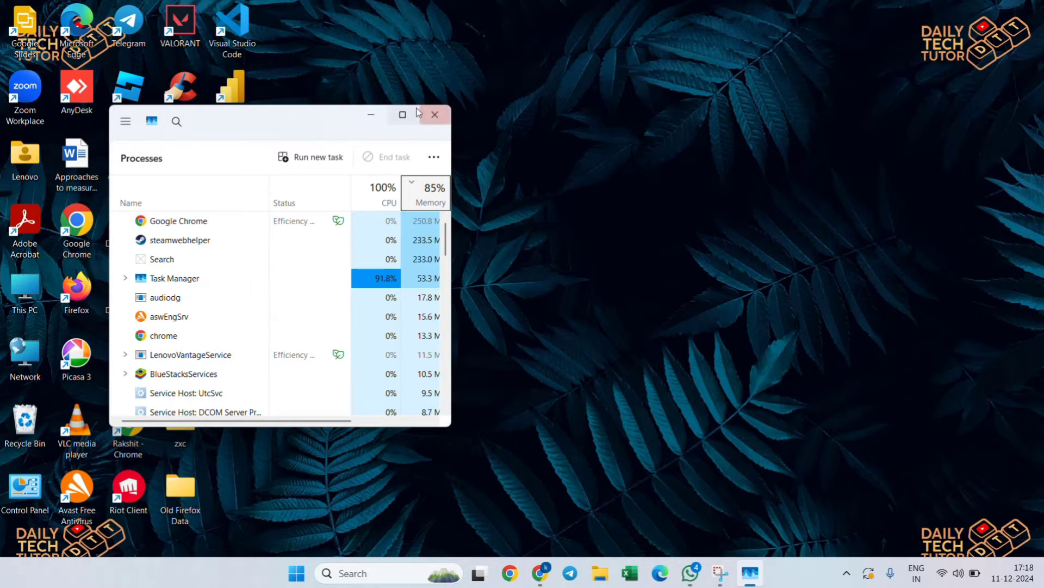
# Maximize Task Manager and view GPU 0 (Intel UHD Graphics, driver 32.0.101.5763) on the Performance page.
pyautogui.click(401, 114)
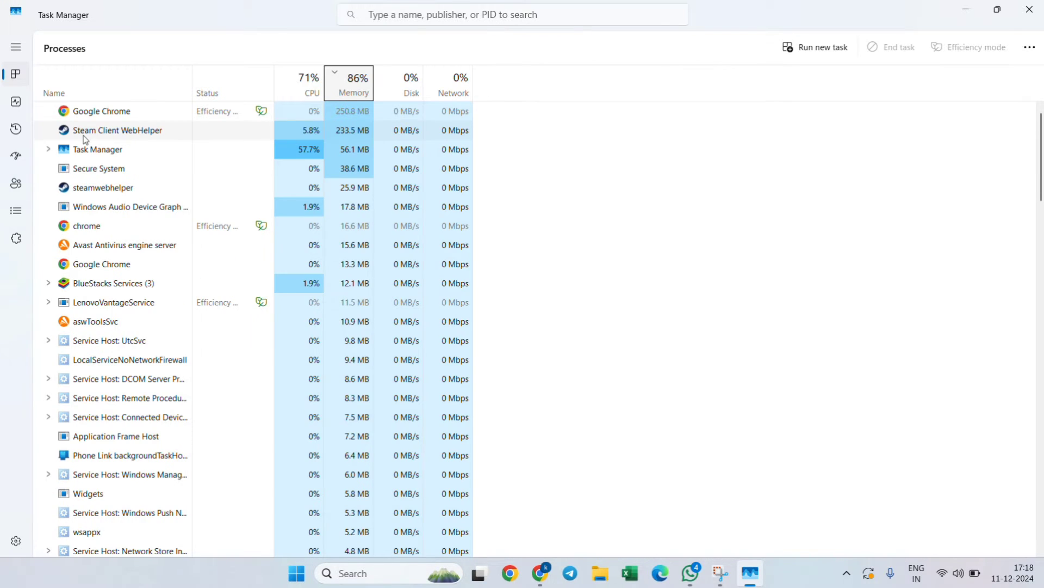
pyautogui.click(16, 101)
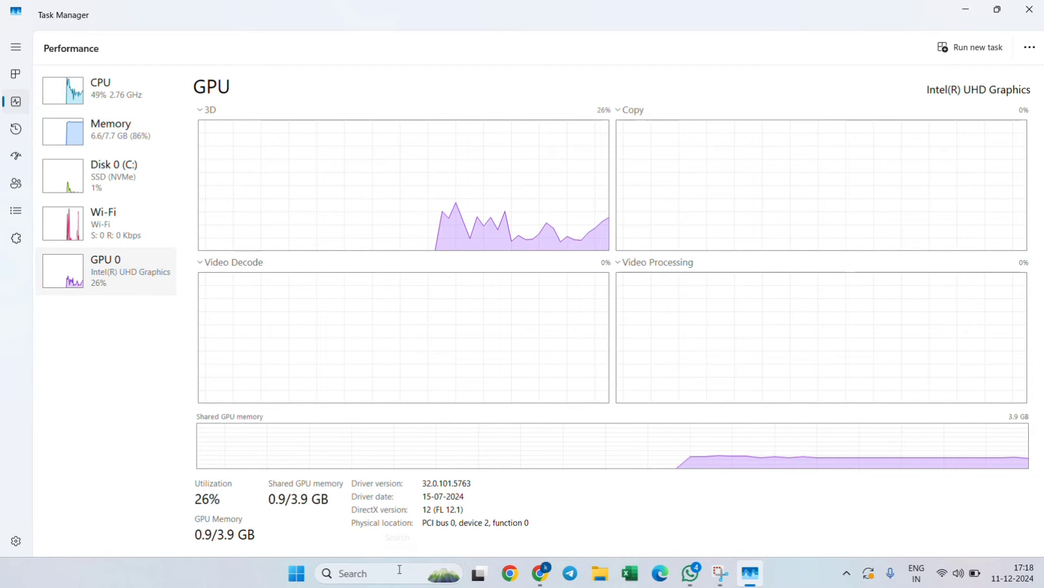
# Launch Device Manager by searching 'device Manag' in Windows Search.
pyautogui.write('device Manager')
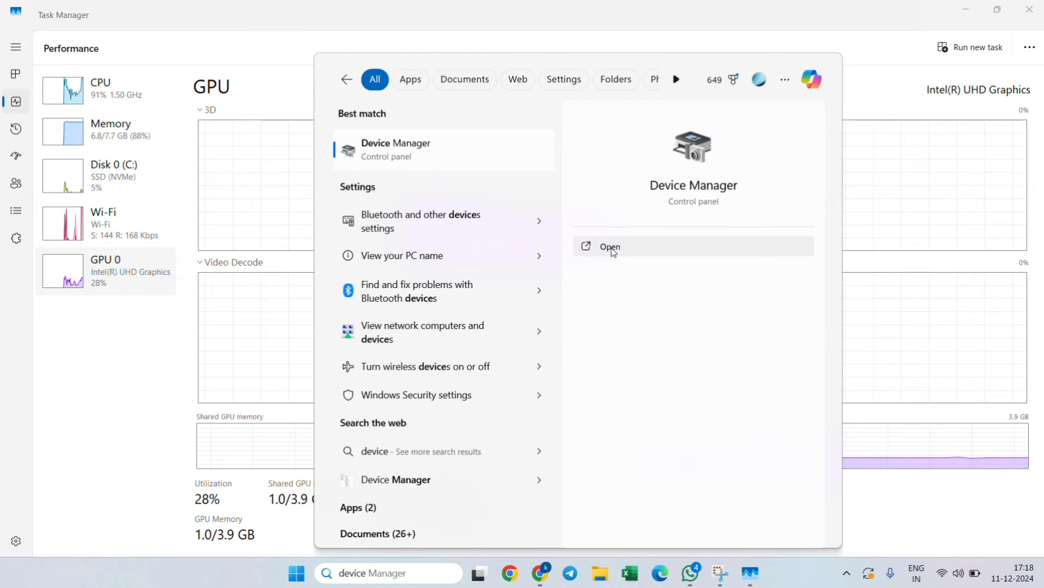
pyautogui.click(609, 246)
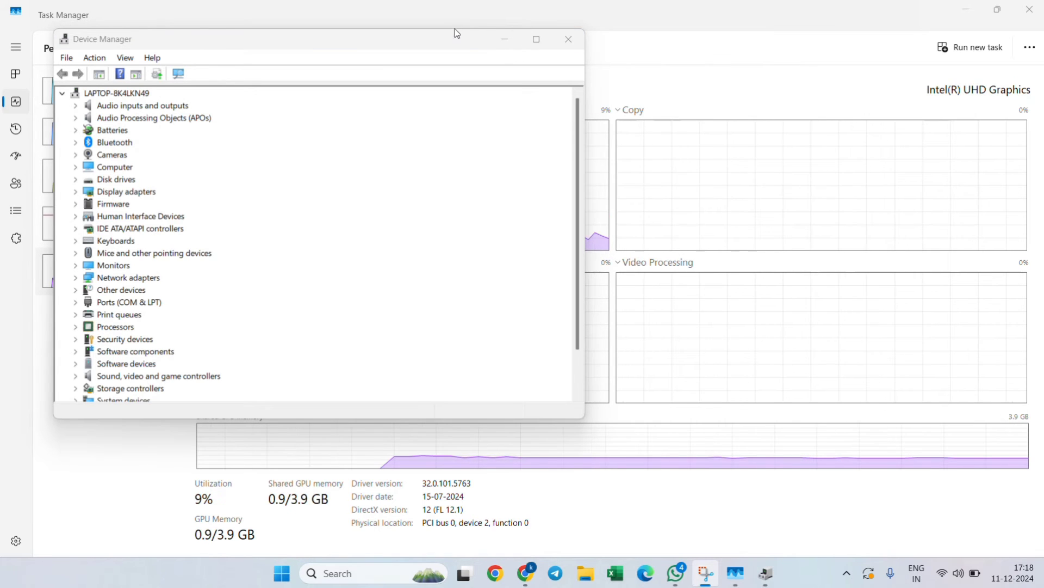
# Run Update driver on Intel(R) UHD Graphics under Display adapters; best drivers already installed.
pyautogui.click(75, 191)
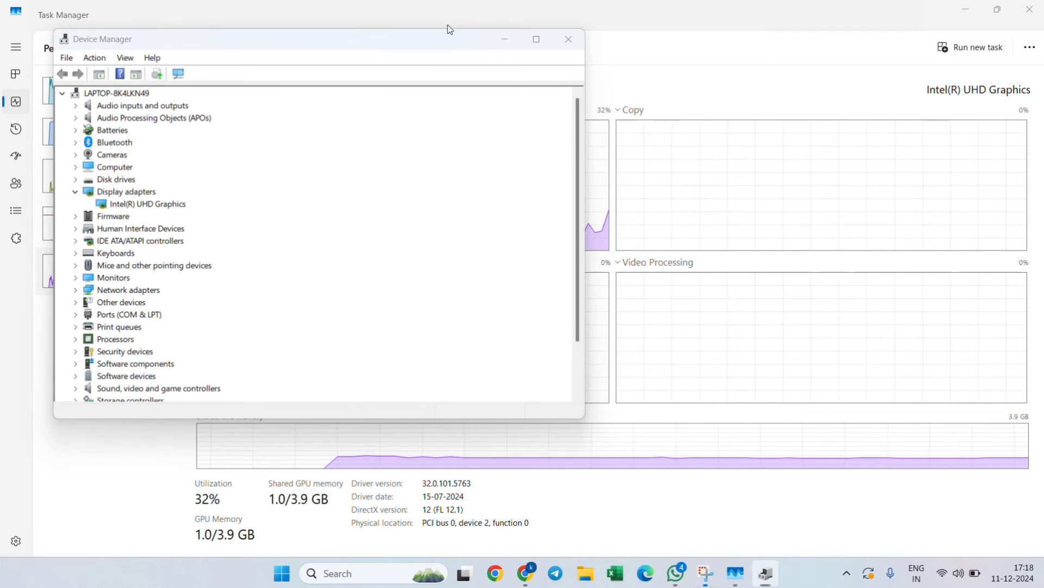
pyautogui.click(148, 203)
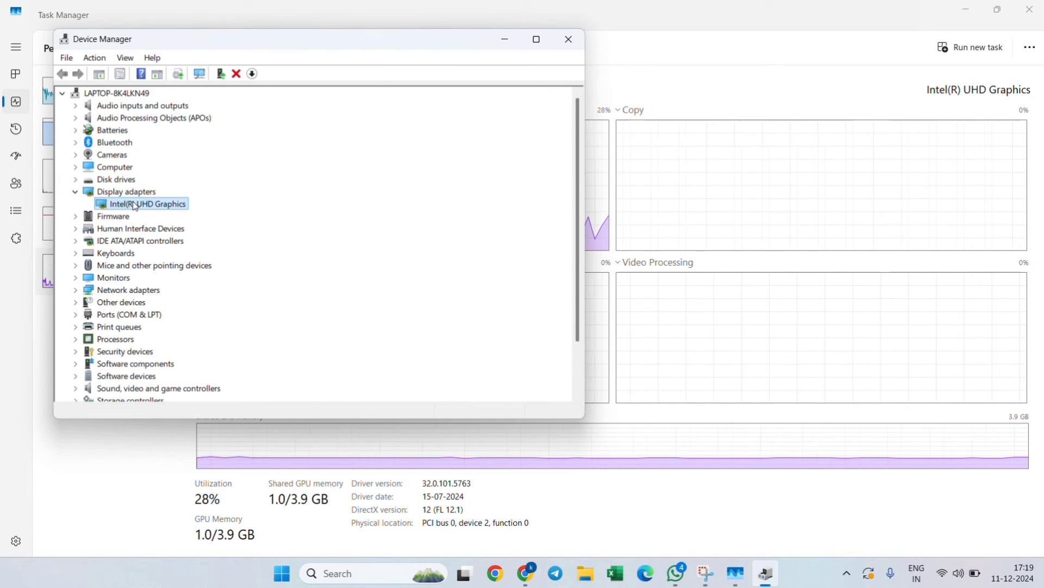
pyautogui.rightClick(145, 203)
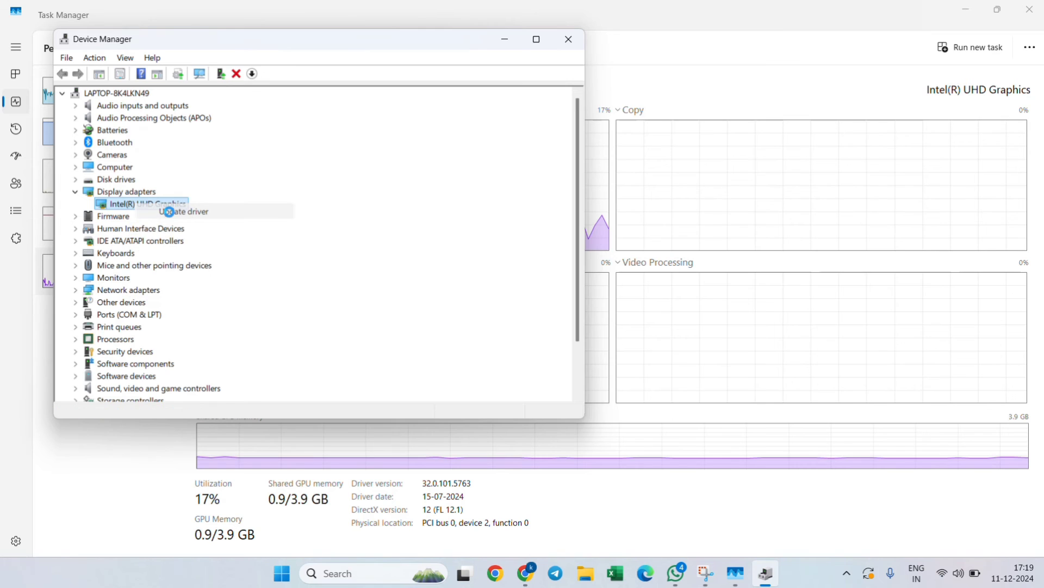
pyautogui.click(183, 211)
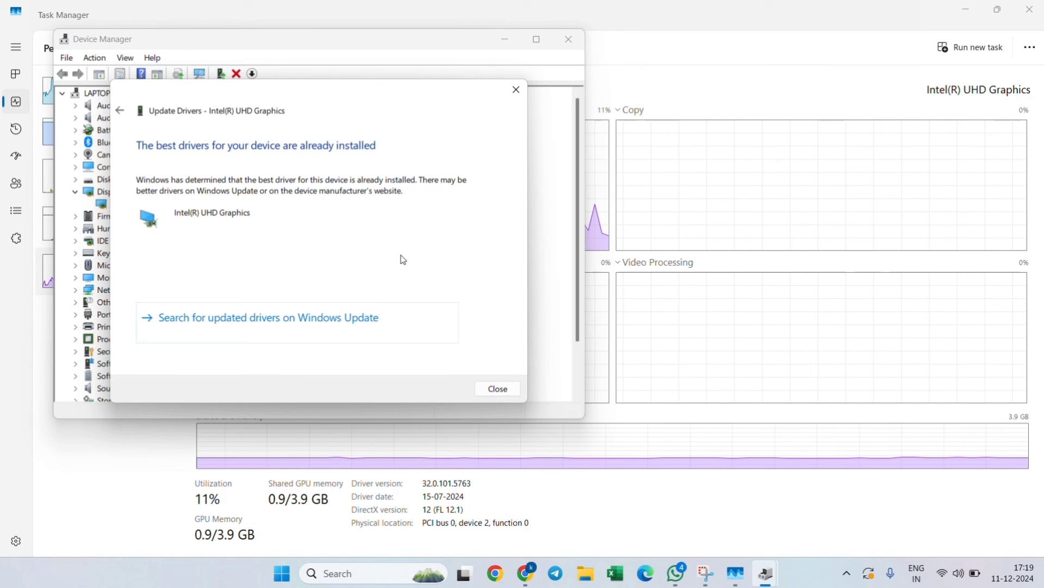
pyautogui.moveTo(333, 513)
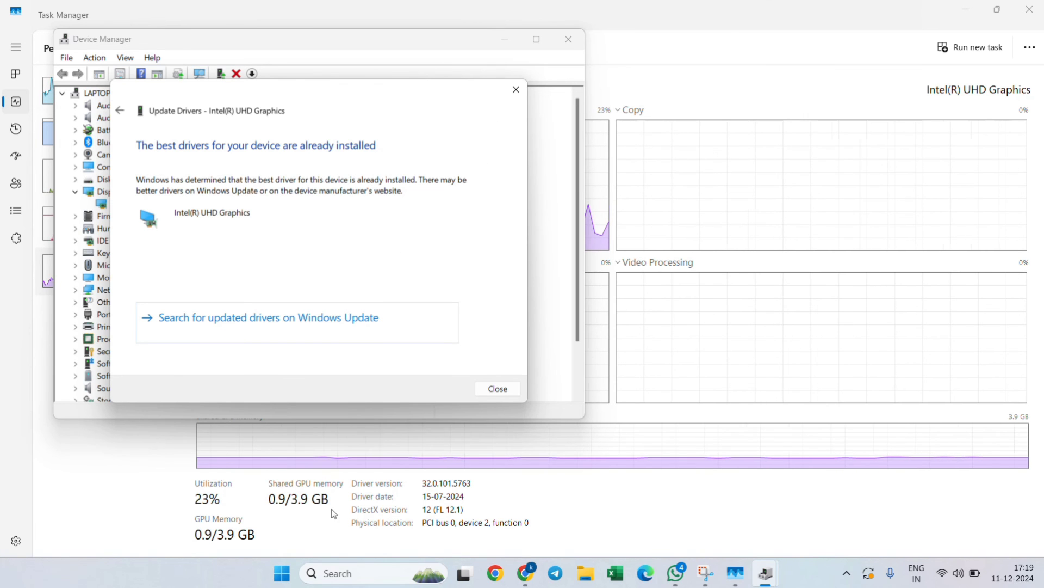
# Show the Start menu power options: Lock, Sleep, Shut down and Restart.
pyautogui.click(281, 573)
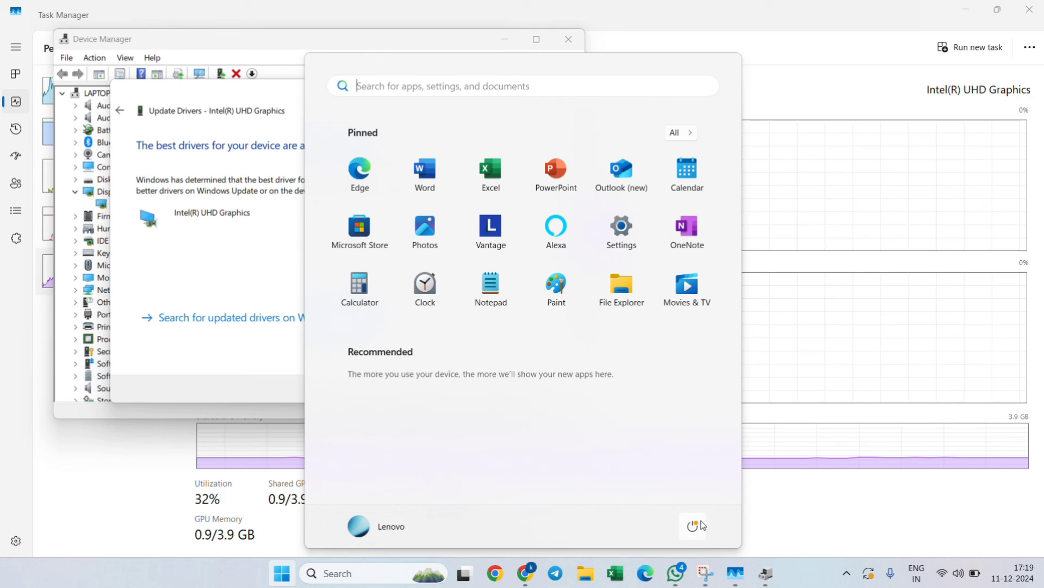
pyautogui.click(693, 525)
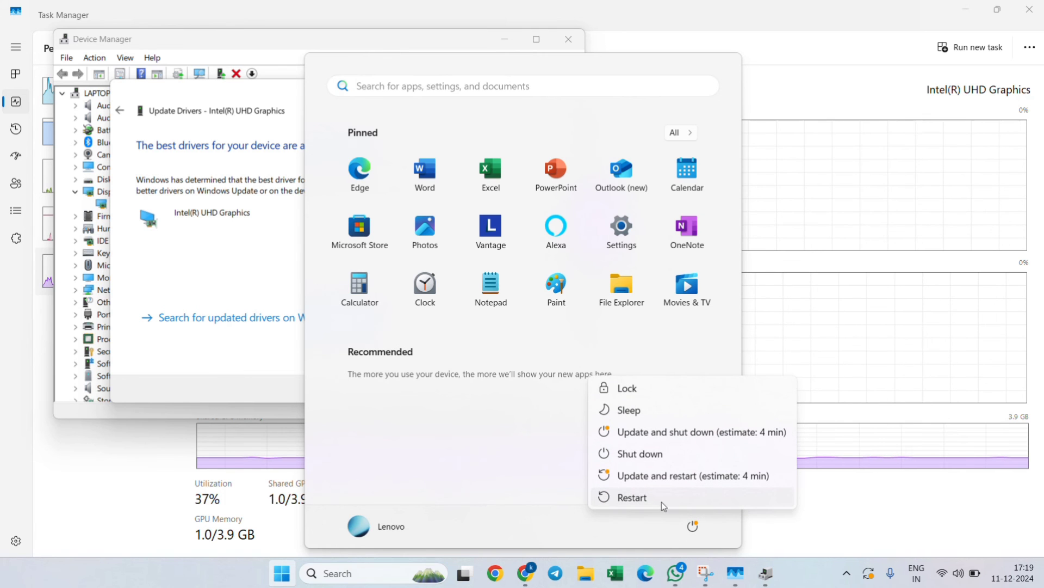